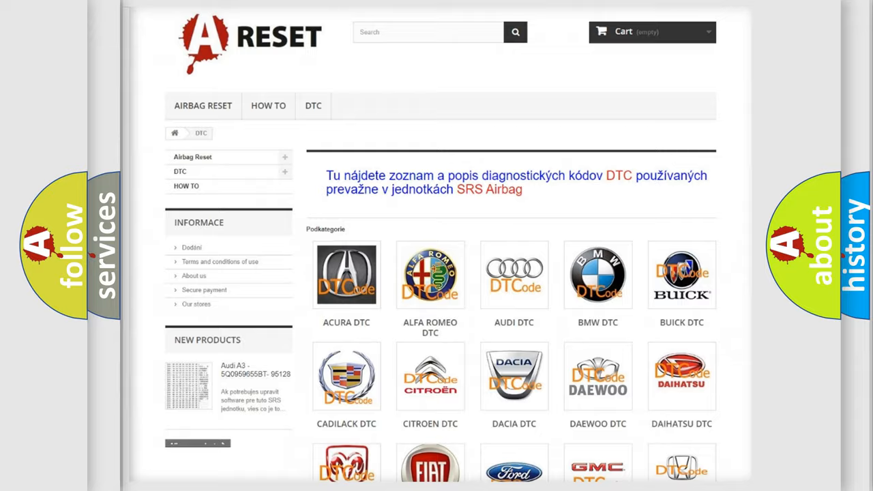
# Step: Choose Jeep from the manufacturer grid and browse its diagnostic trouble code listing
pyautogui.scroll(-3)
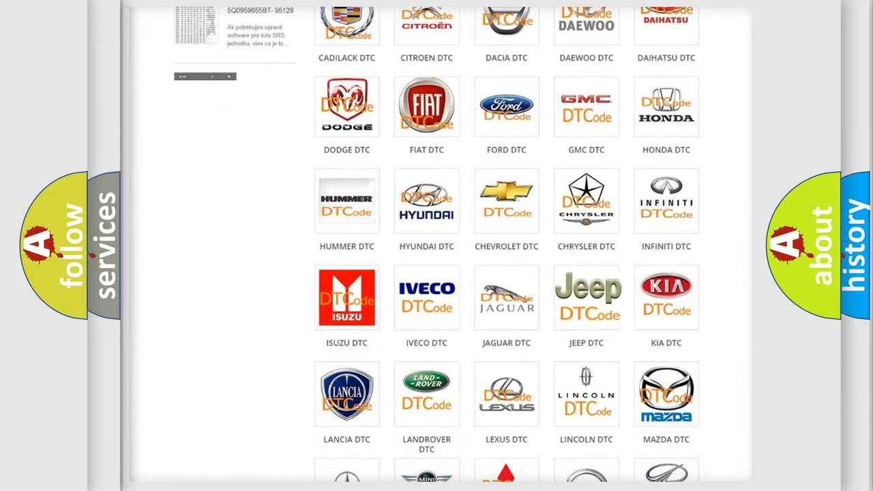
pyautogui.click(586, 298)
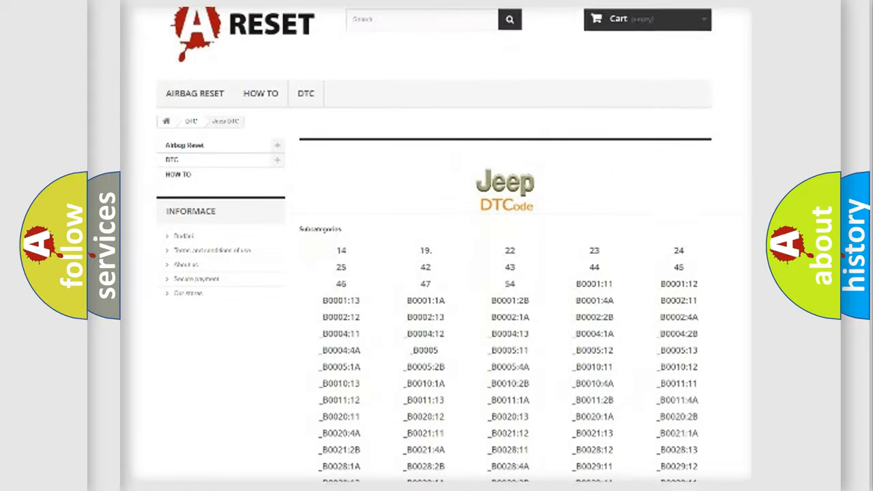
pyautogui.scroll(-3)
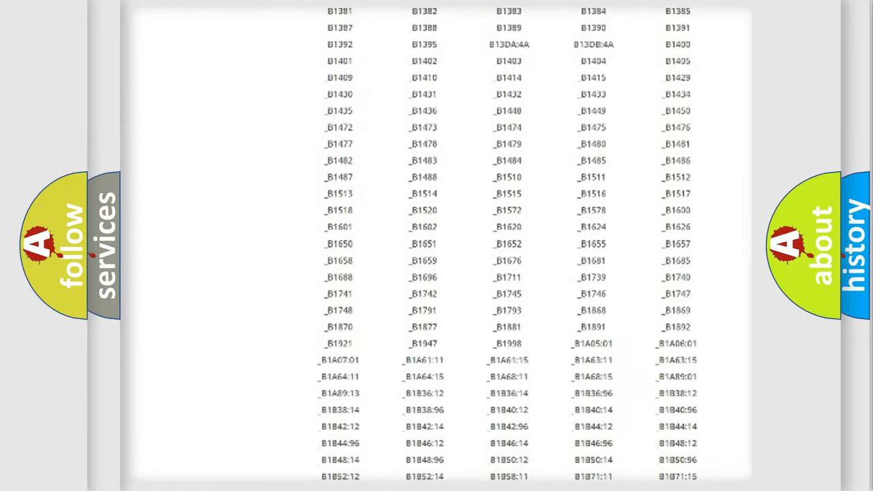